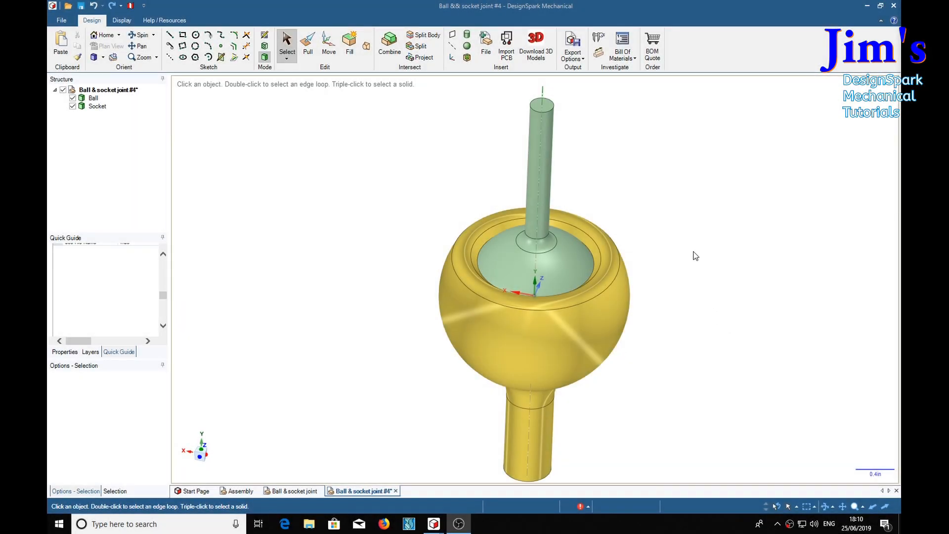
mouse_move(670, 190)
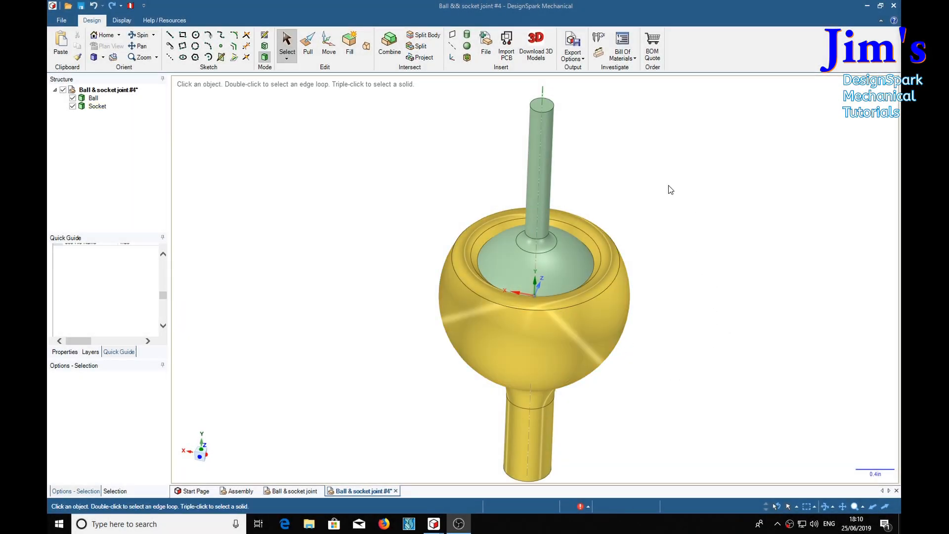
mouse_move(722, 431)
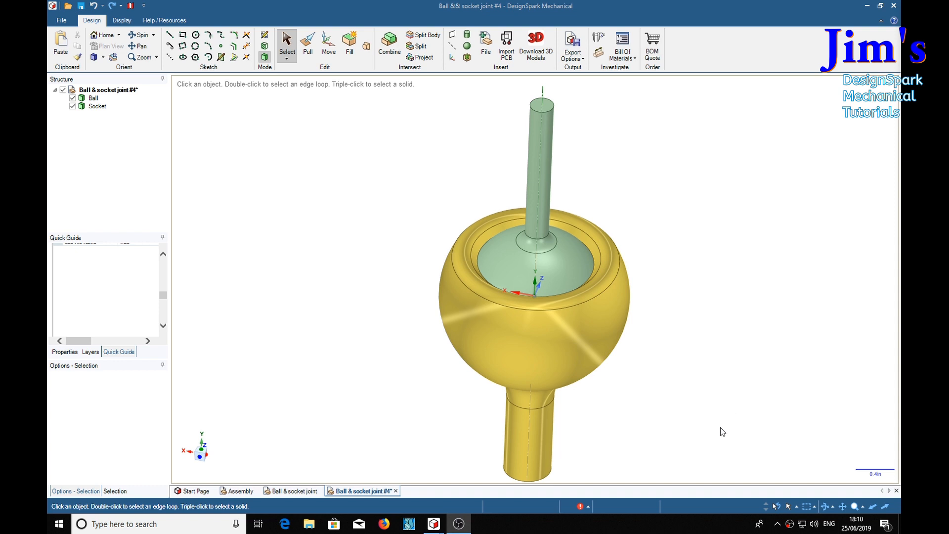
mouse_move(713, 296)
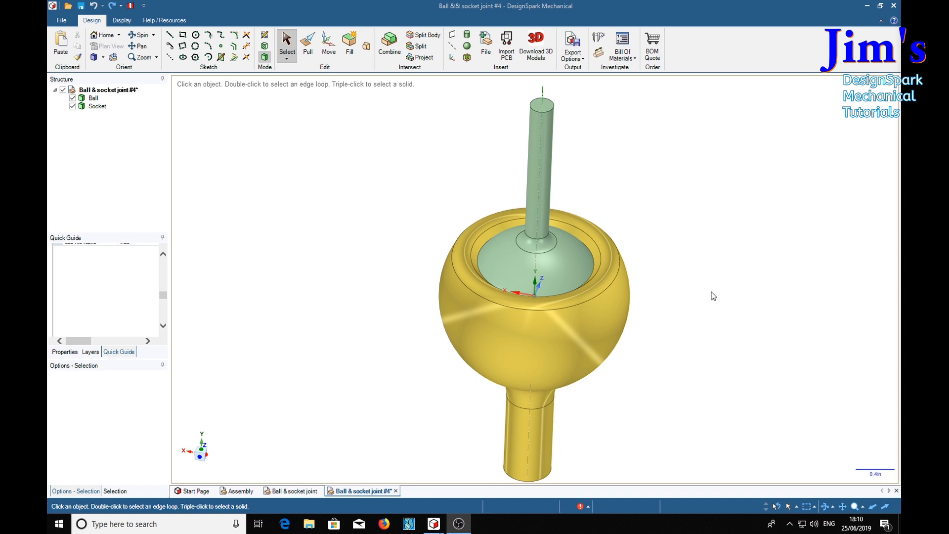
mouse_move(427, 192)
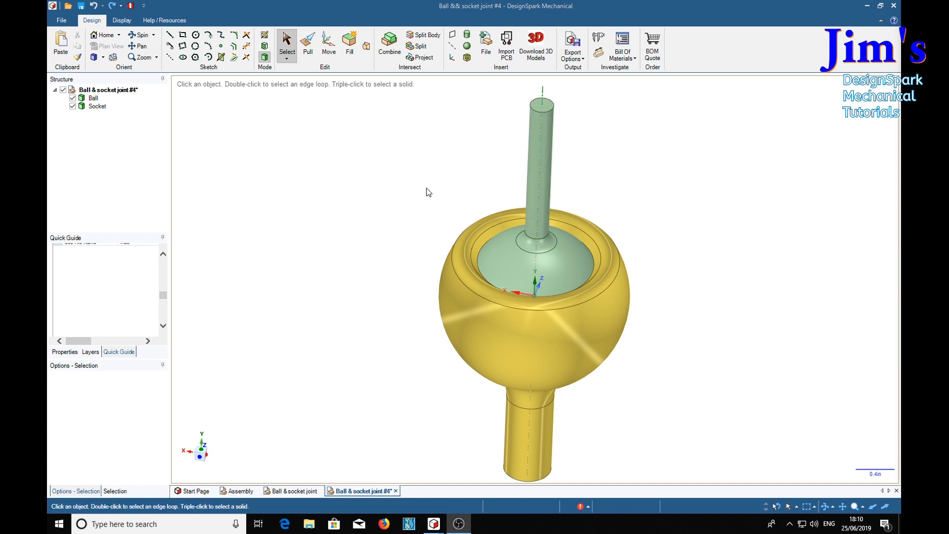
mouse_move(95, 144)
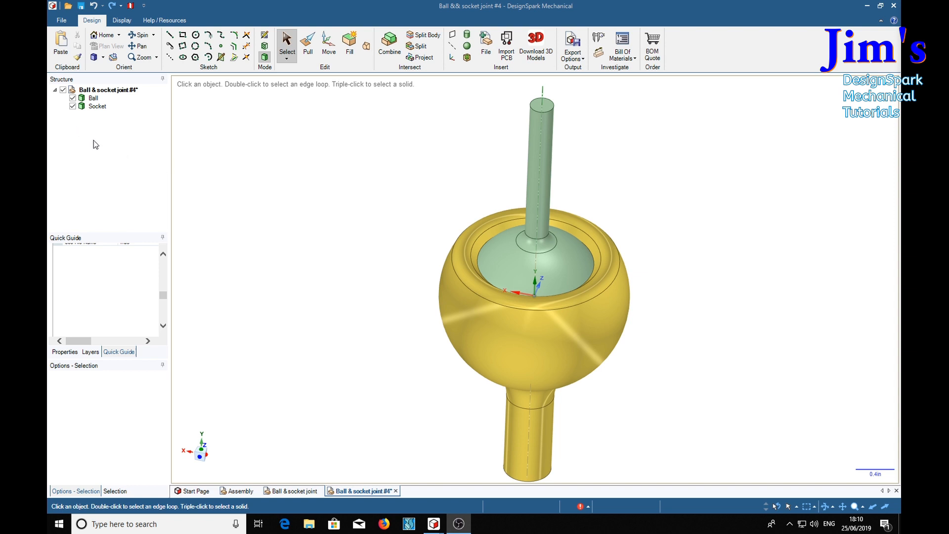
Untick Ball in the Structure tree so only the yellow socket remains visible.
left_click(72, 98)
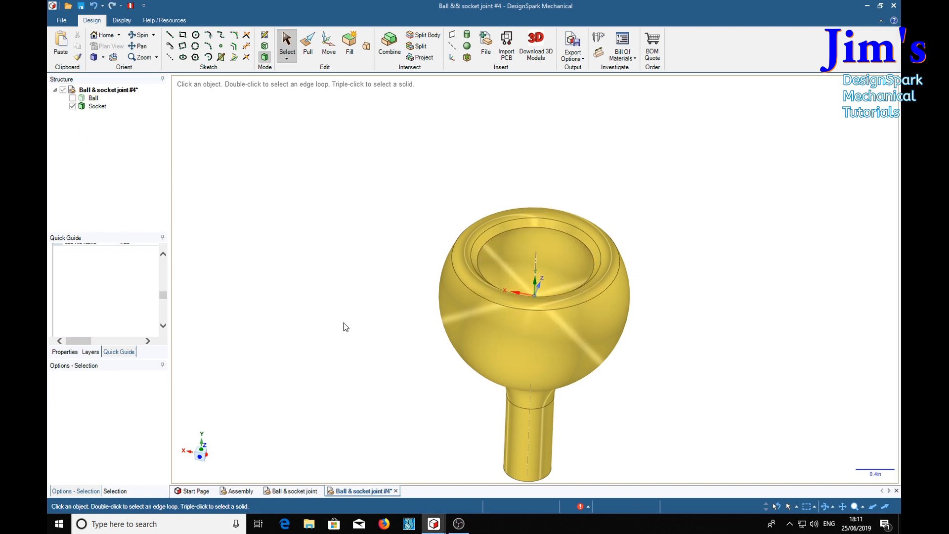
mouse_move(274, 279)
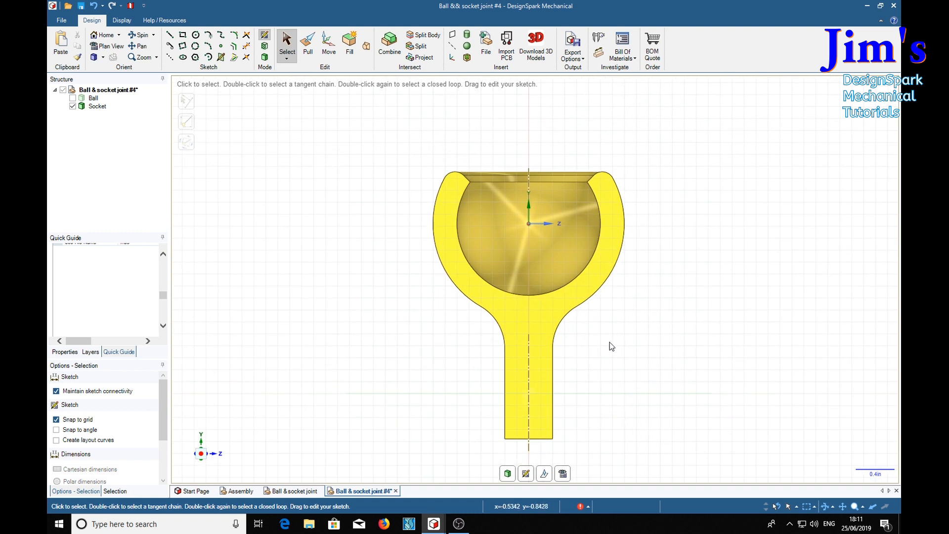
mouse_move(507, 269)
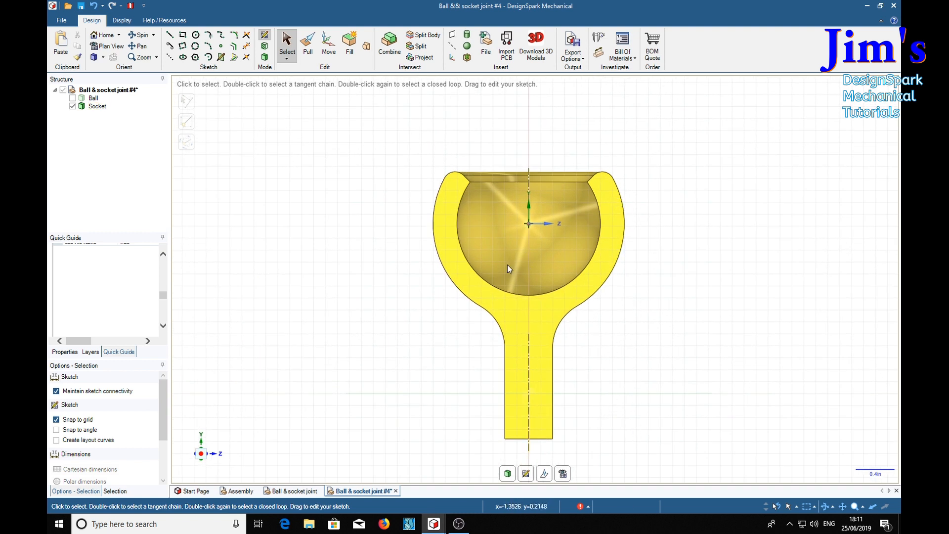
mouse_move(254, 153)
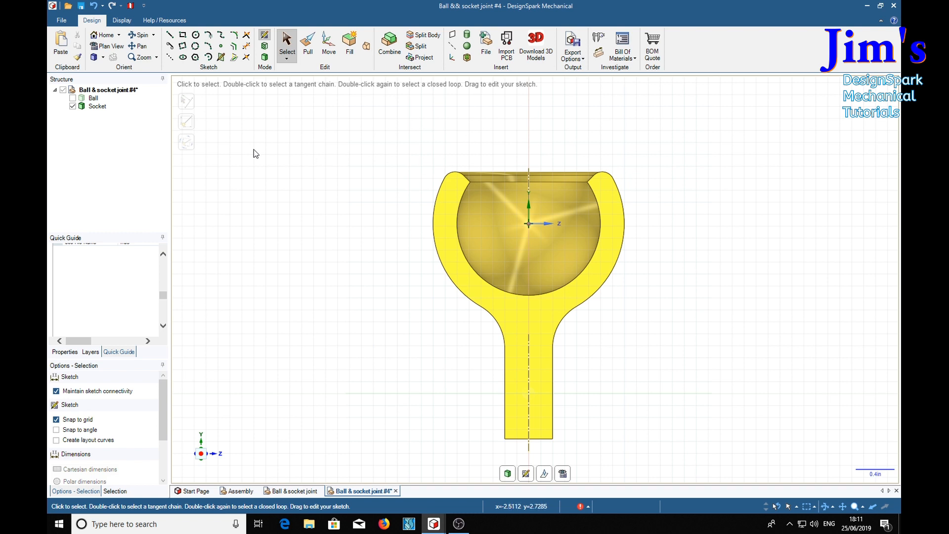
Draw a sweep arc around the socket head from beside the stem, leaving a 90° gap.
left_click(207, 57)
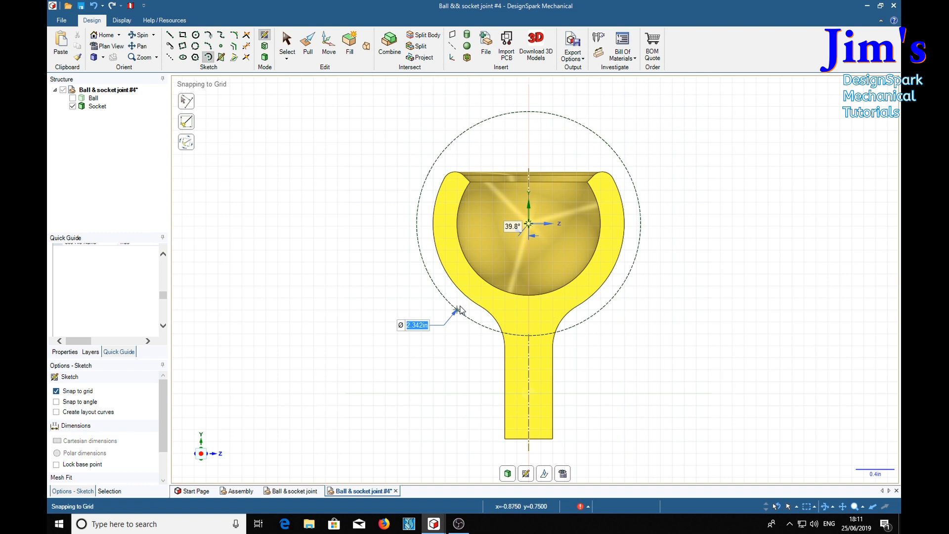
left_click(513, 225)
type("45")
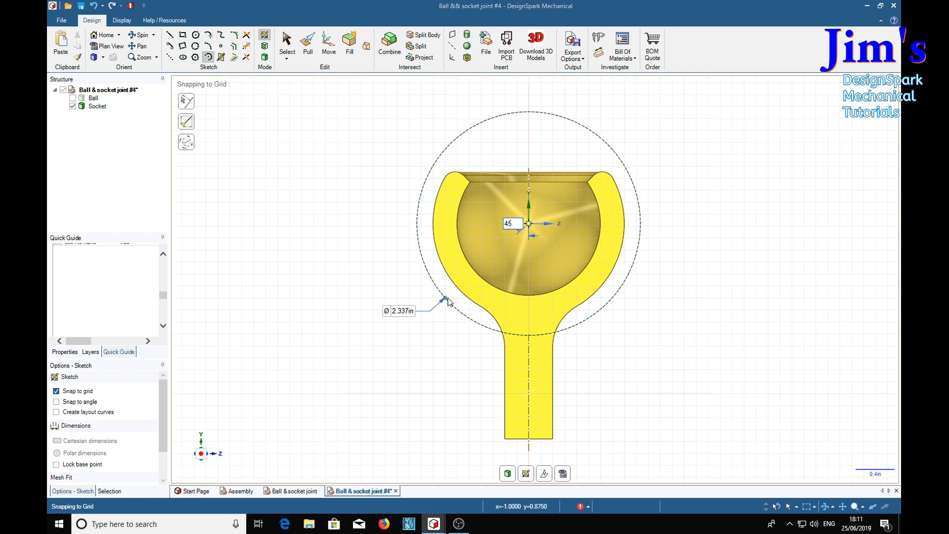
left_click(402, 310)
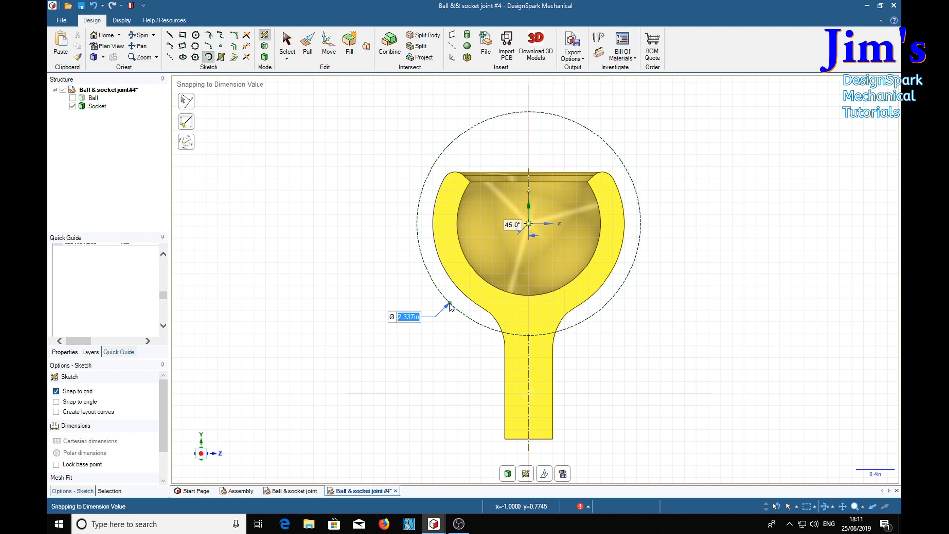
mouse_move(454, 305)
type("2.191")
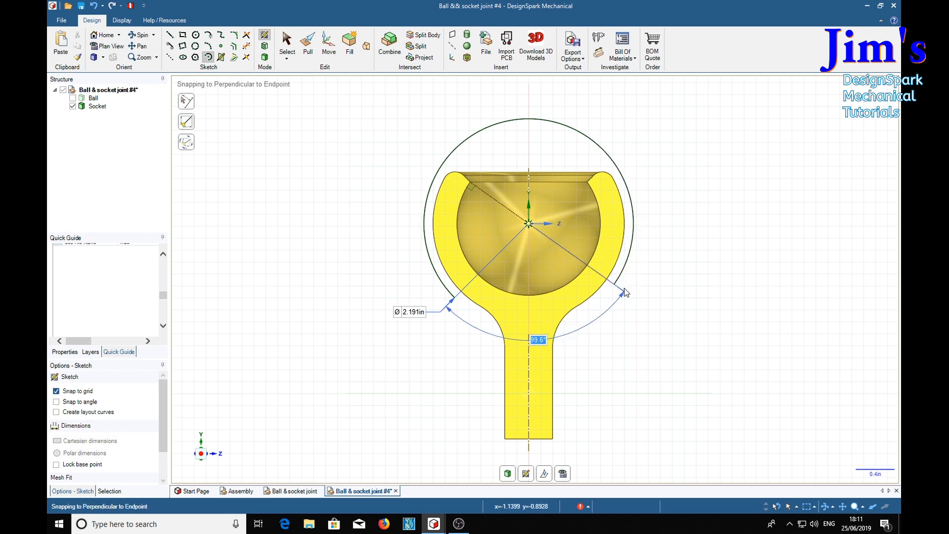
type("90")
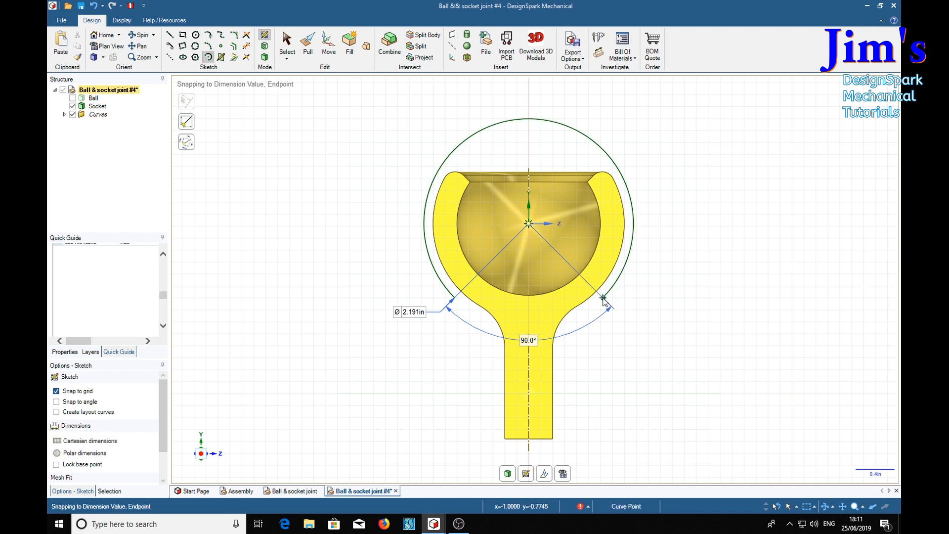
mouse_move(234, 95)
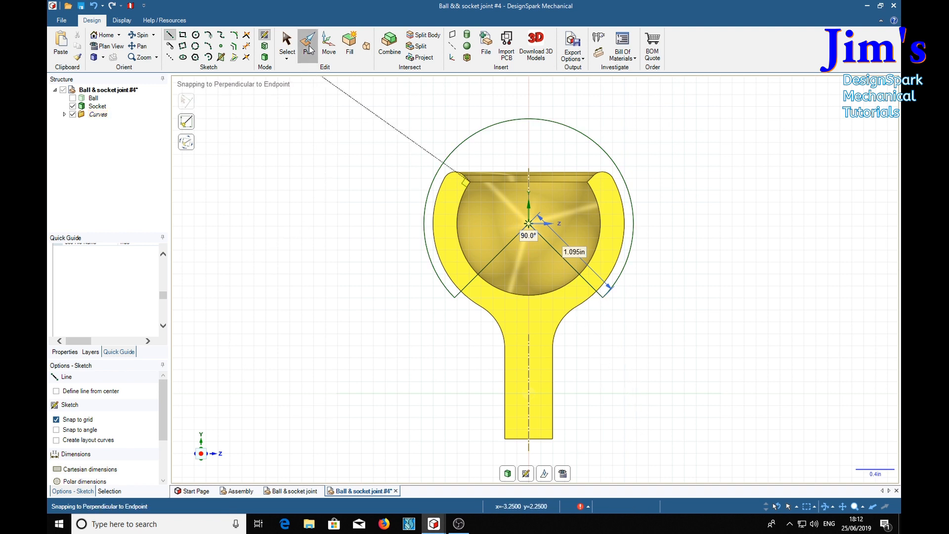
Hide the socket and pull the sector surface into a thin solid named Cutter.
left_click(307, 42)
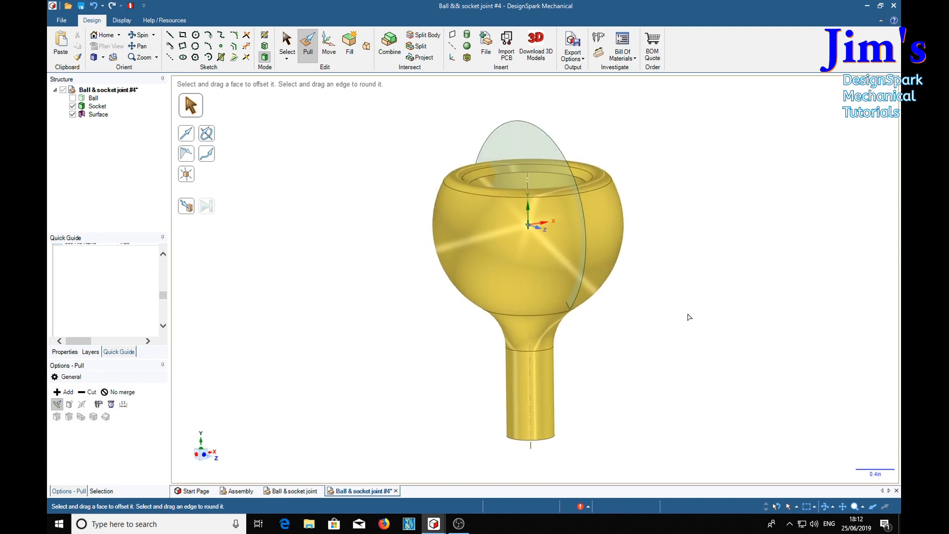
mouse_move(722, 280)
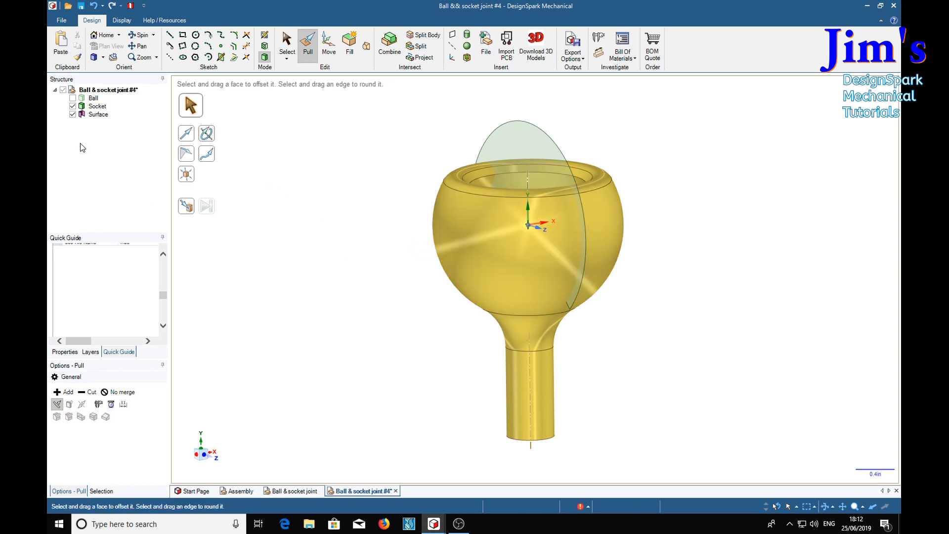
left_click(72, 106)
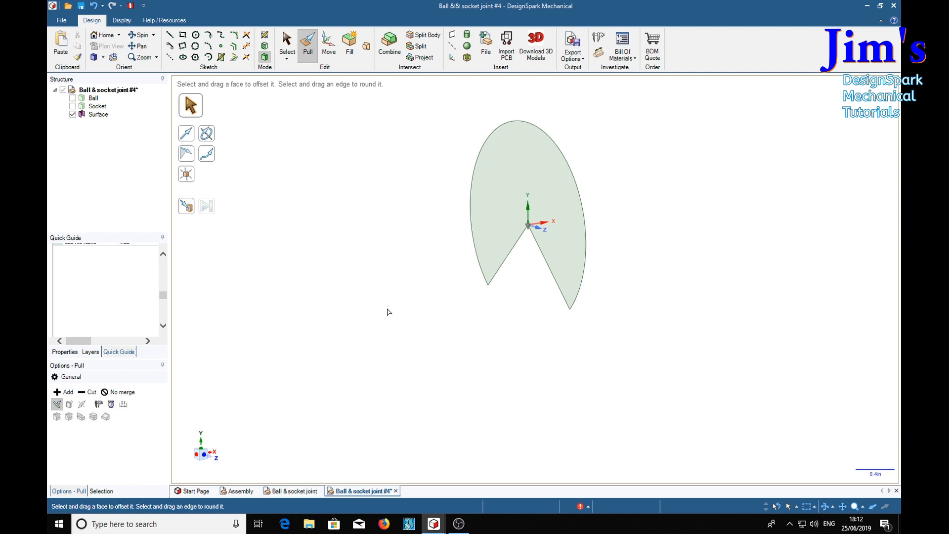
mouse_move(272, 299)
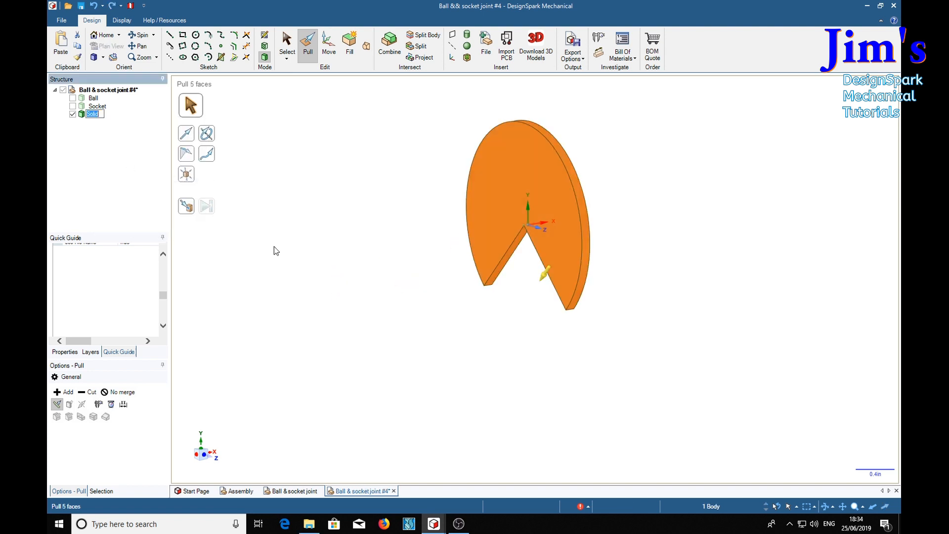
mouse_move(344, 328)
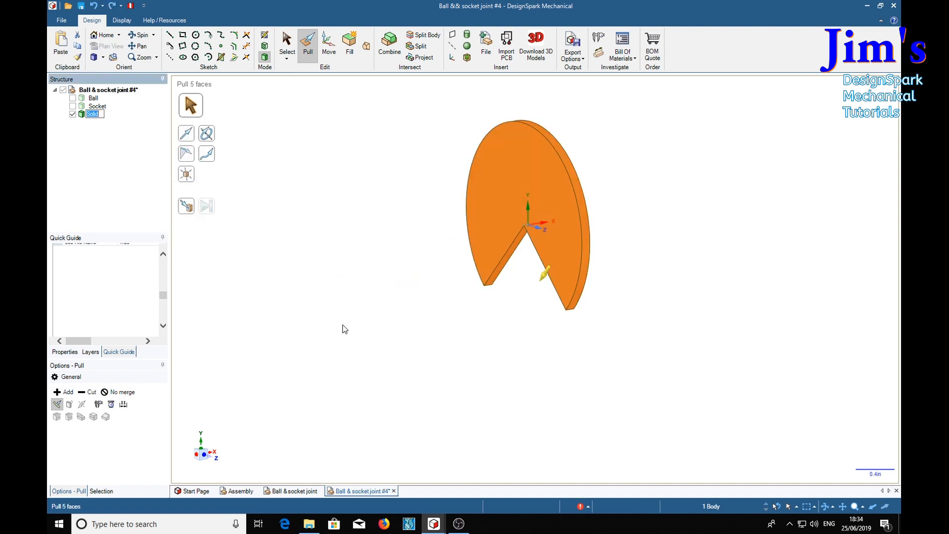
type("Cutter")
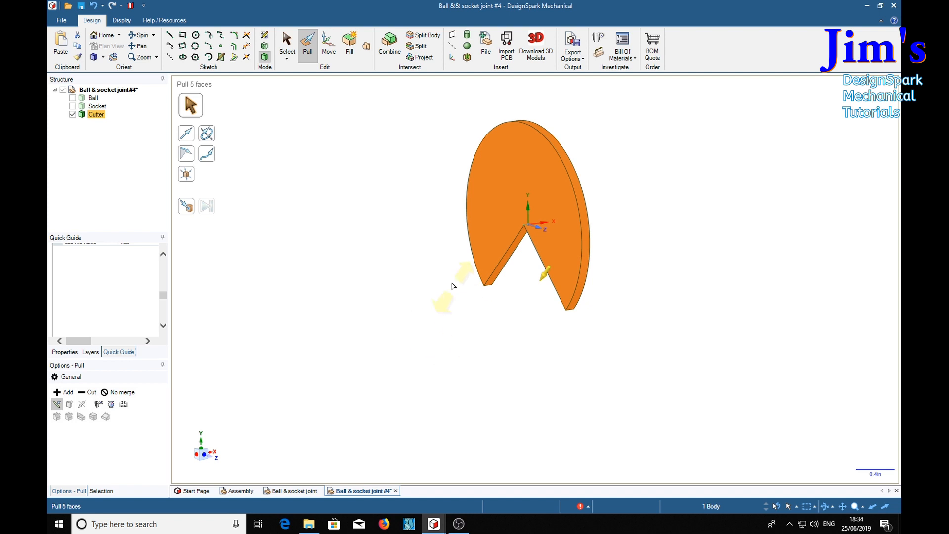
Round the selected notch edges of the Cutter with a .025 radius.
left_click(499, 258)
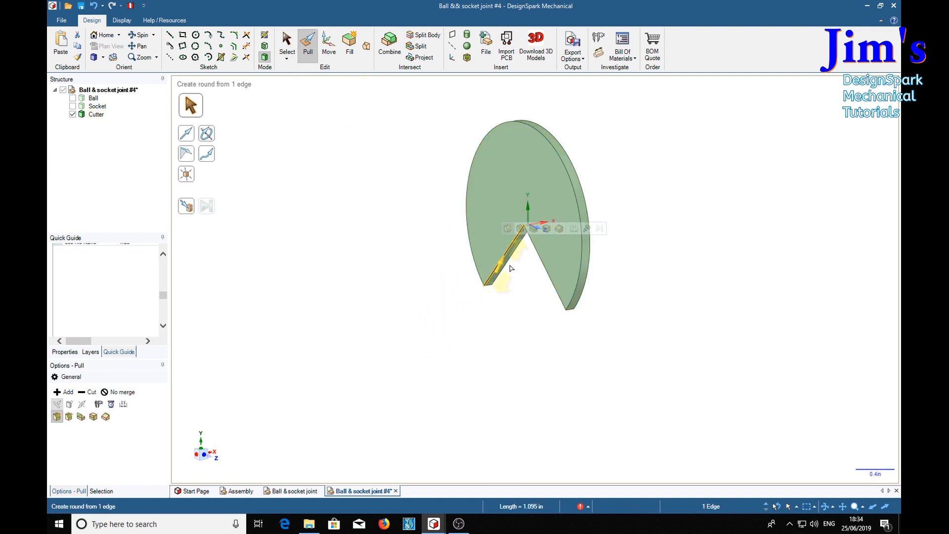
left_click(549, 260)
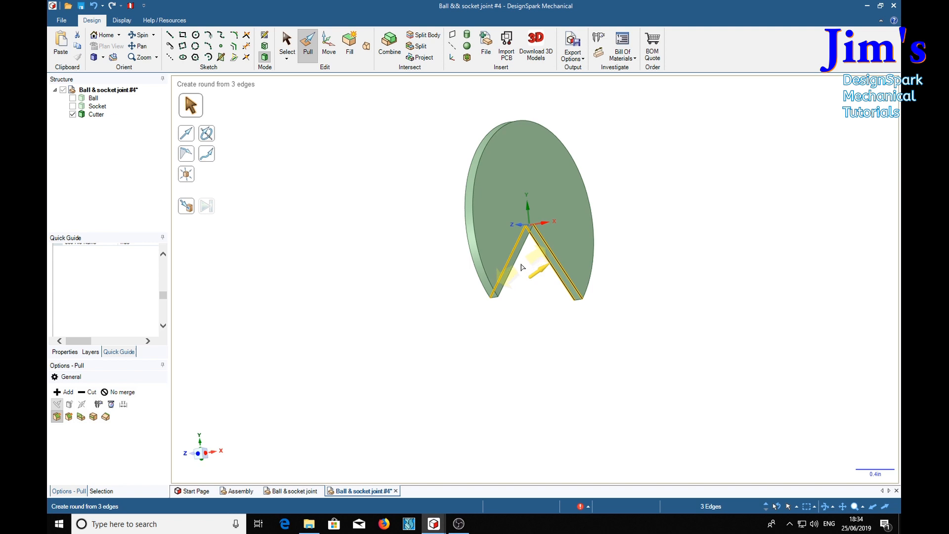
left_click(502, 266)
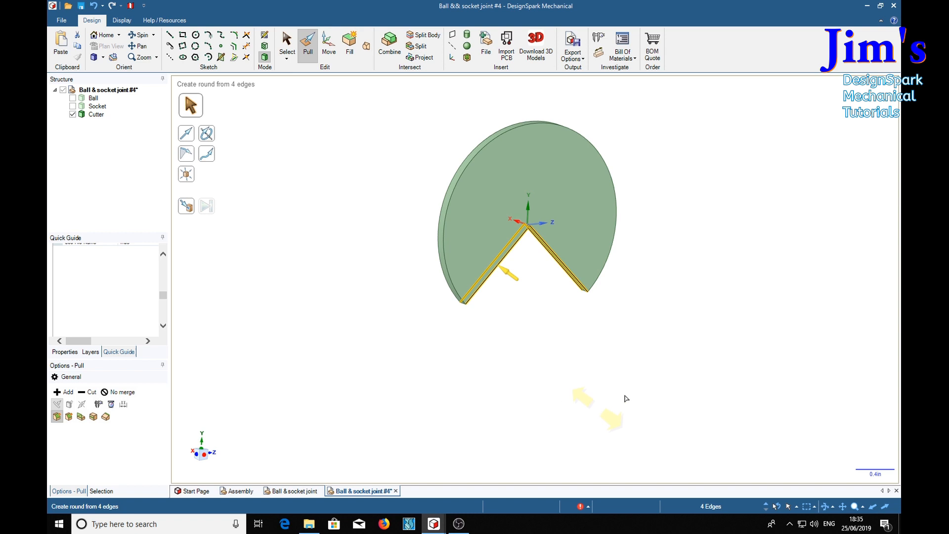
mouse_move(659, 378)
type("0")
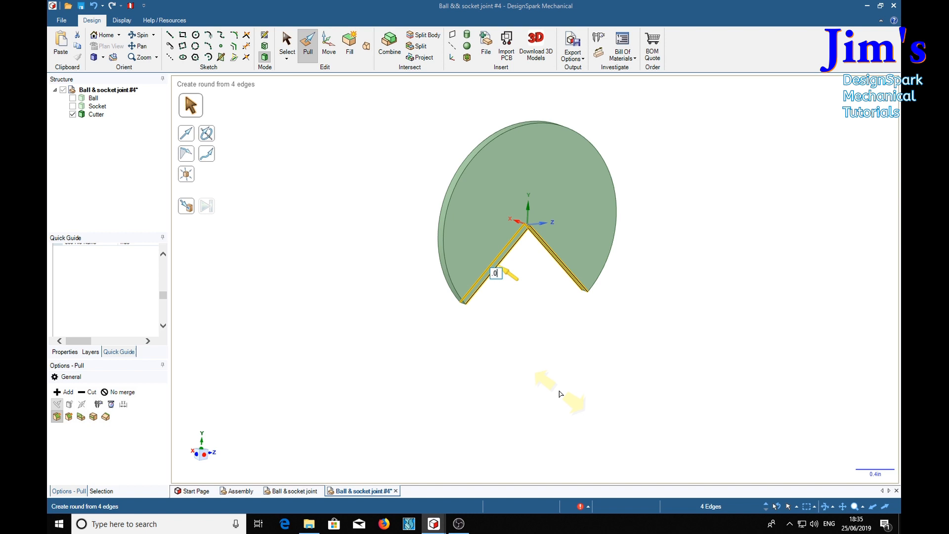
type(".025")
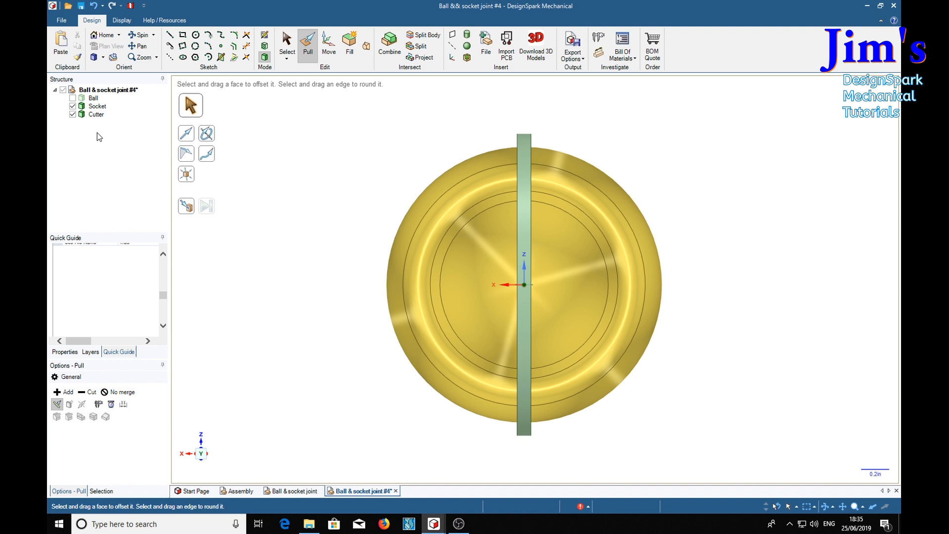
Select the Cutter and start a Move to pattern it into eight blades around the axis.
left_click(96, 115)
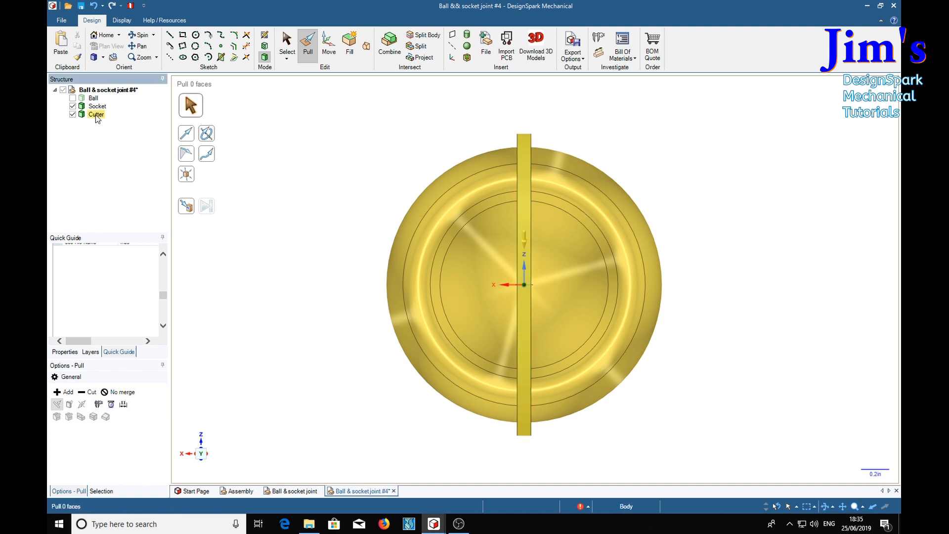
left_click(328, 46)
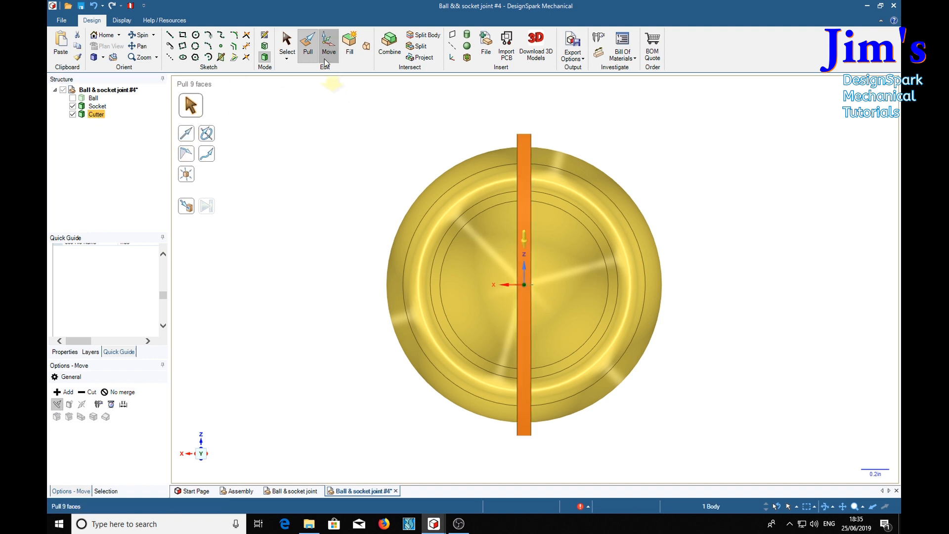
left_click(328, 43)
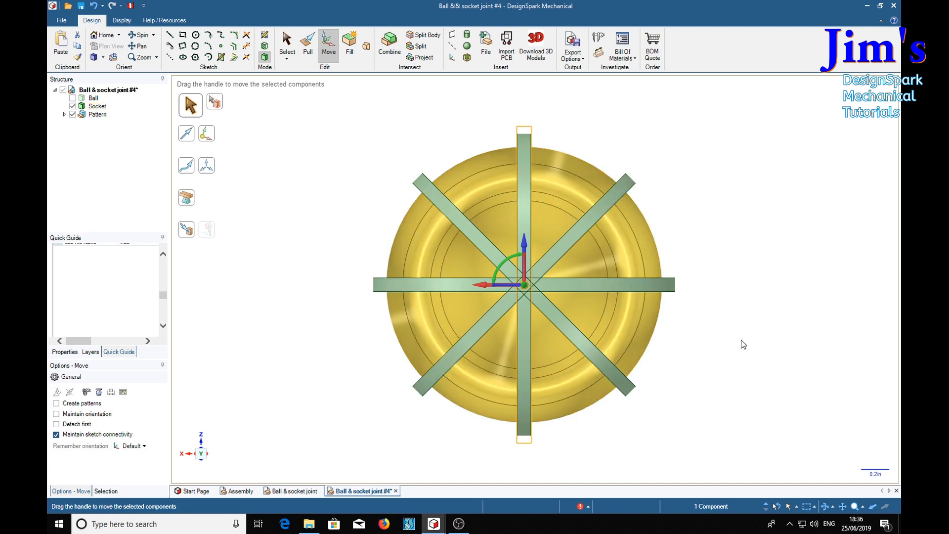
mouse_move(622, 476)
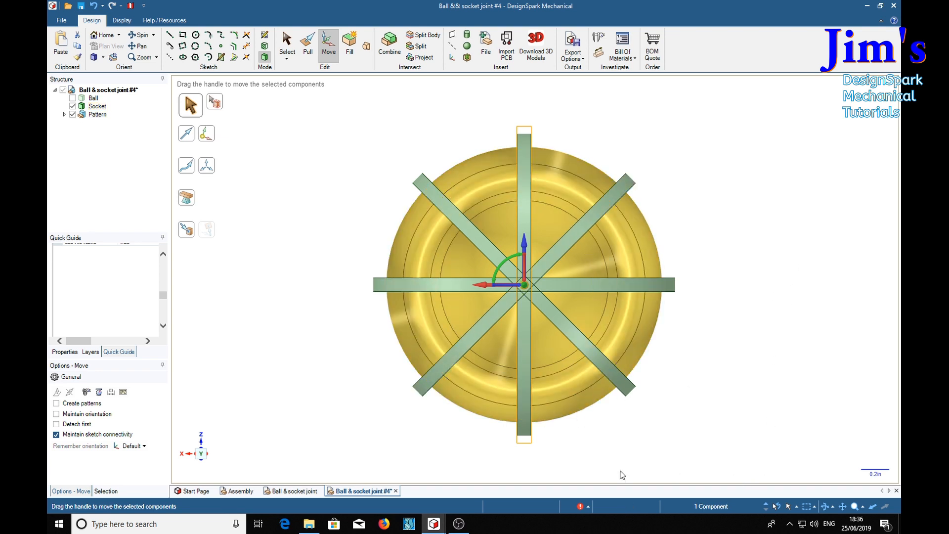
mouse_move(272, 254)
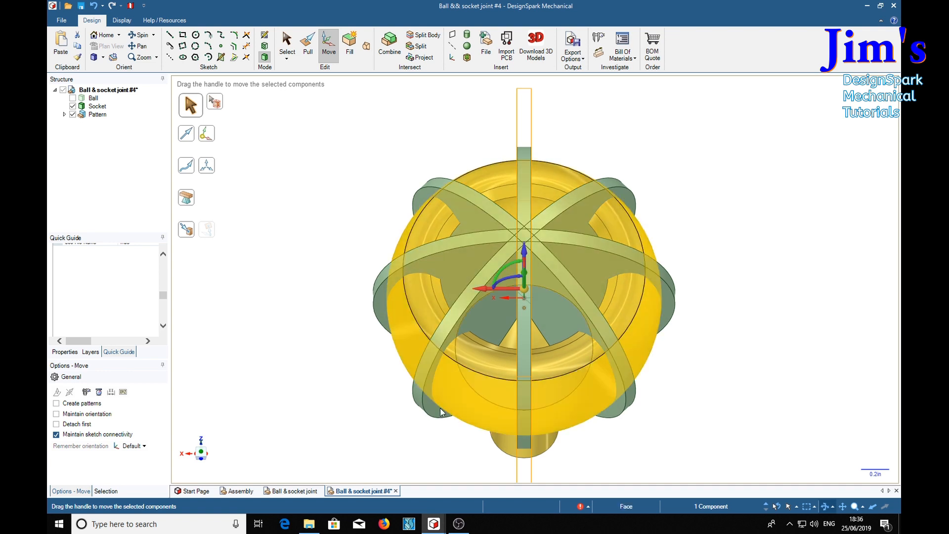
Combine with Socket as target and the eight-blade Pattern as cutter to slice the socket.
left_click(389, 37)
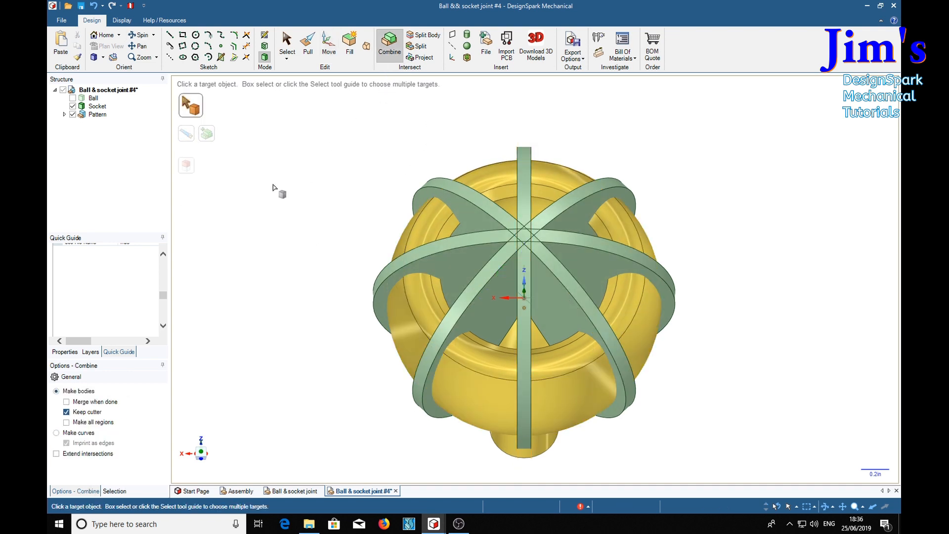
mouse_move(146, 198)
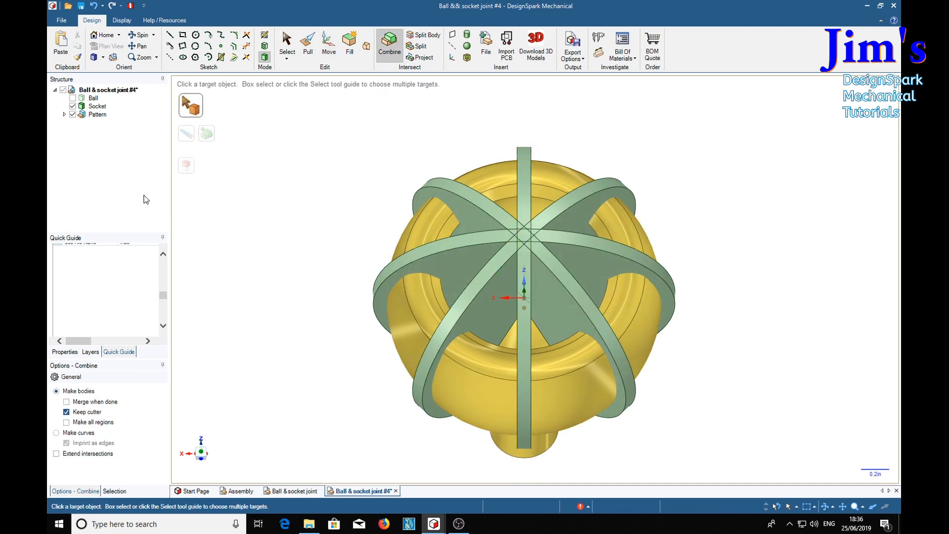
left_click(96, 106)
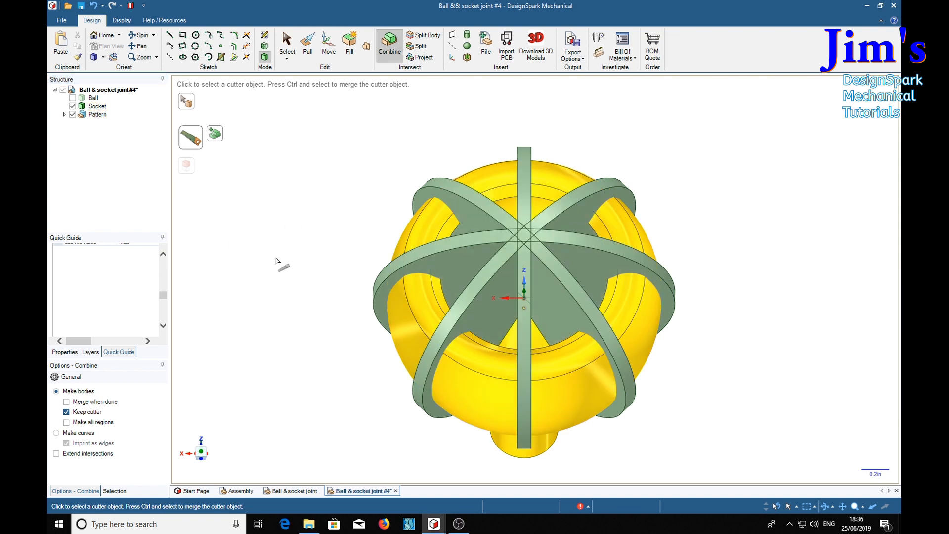
mouse_move(280, 237)
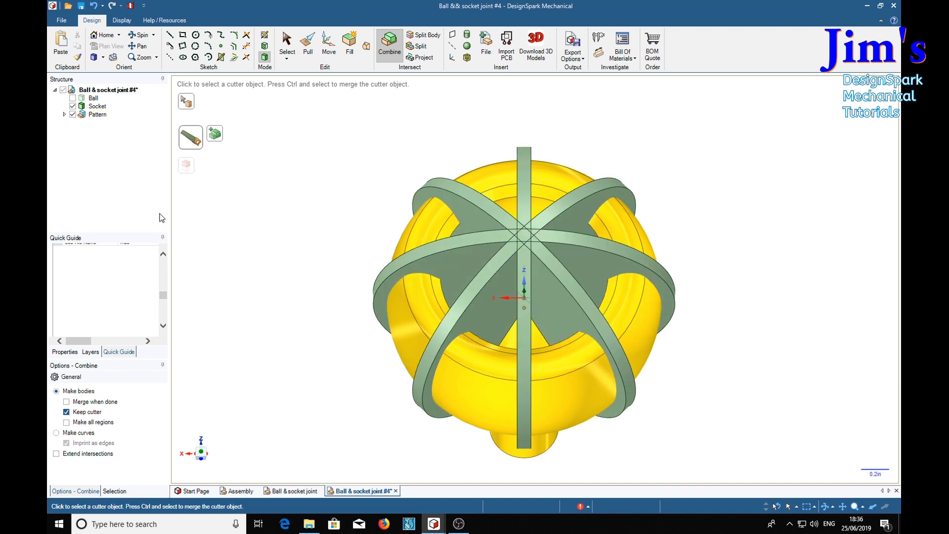
mouse_move(123, 143)
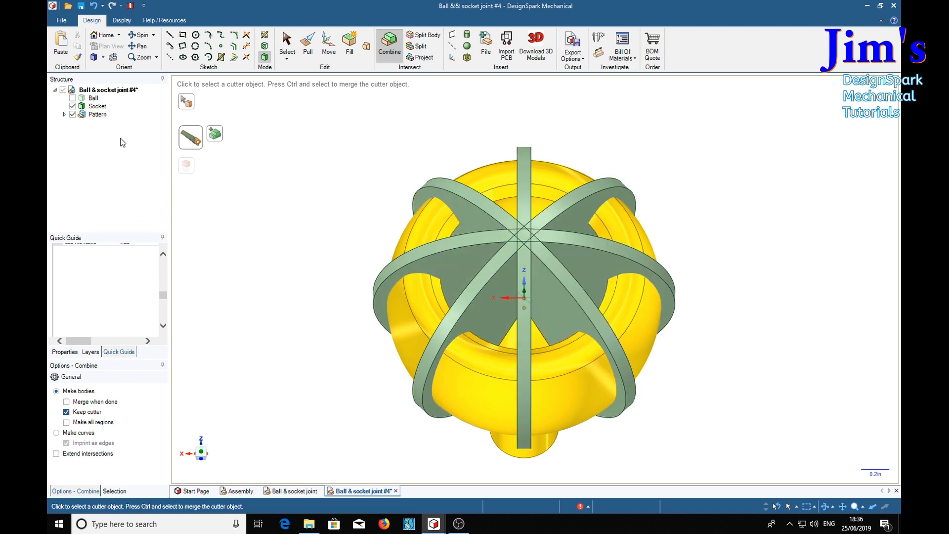
left_click(97, 115)
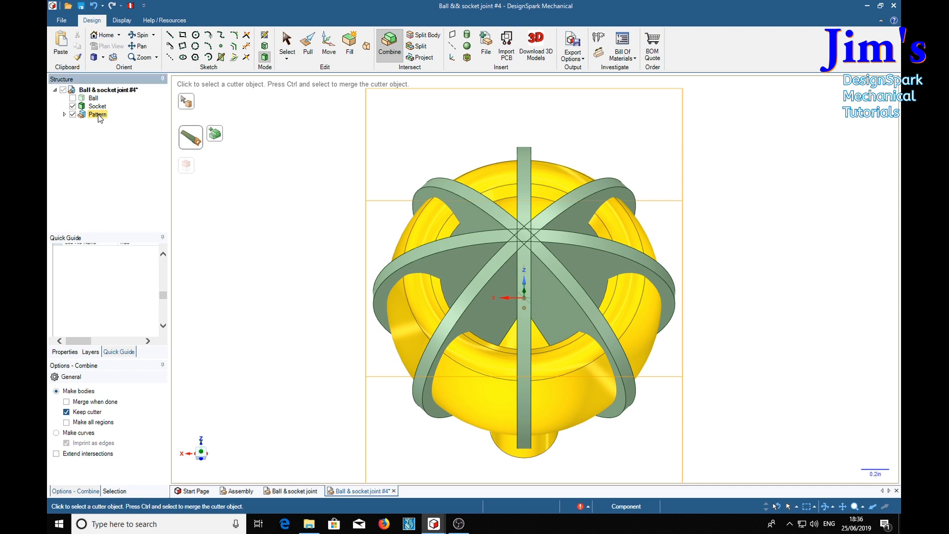
left_click(98, 114)
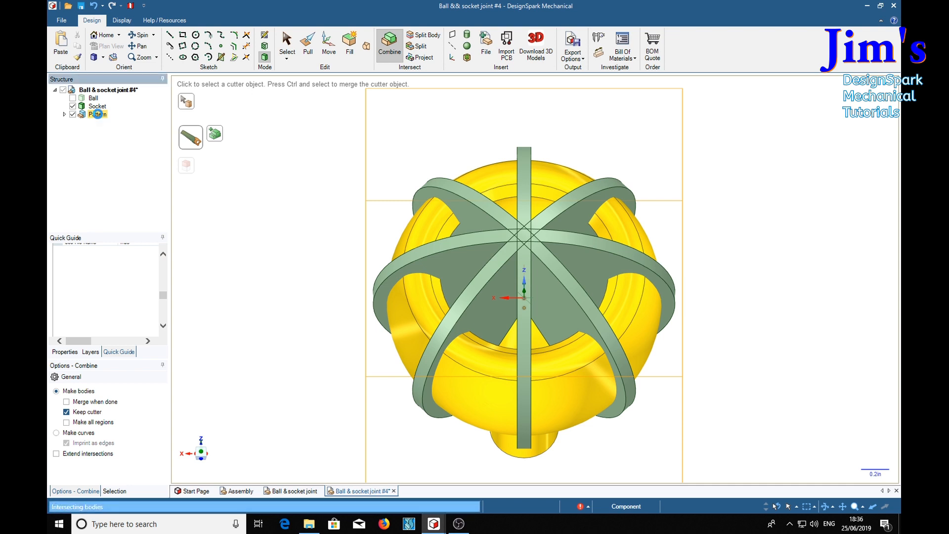
left_click(415, 285)
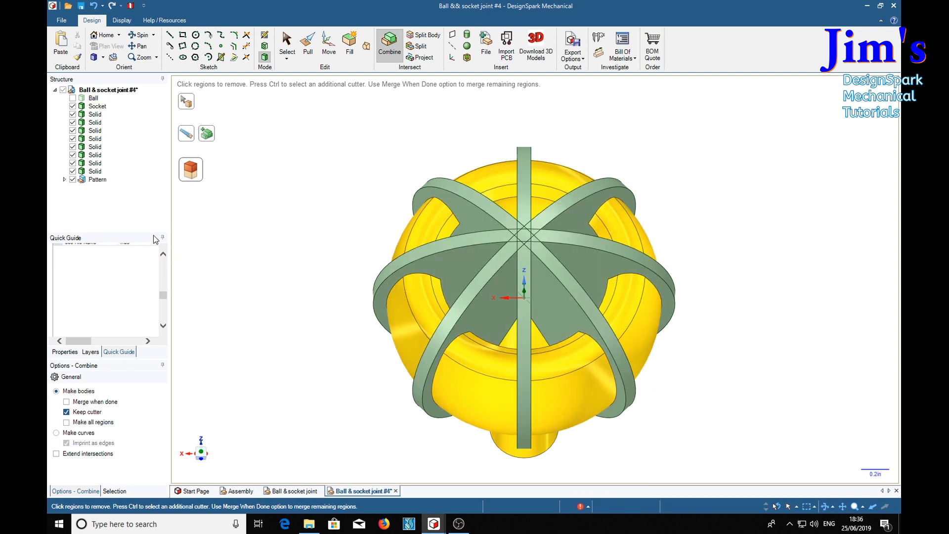
Hide the blade pattern and remove the slot slivers from the socket.
left_click(97, 179)
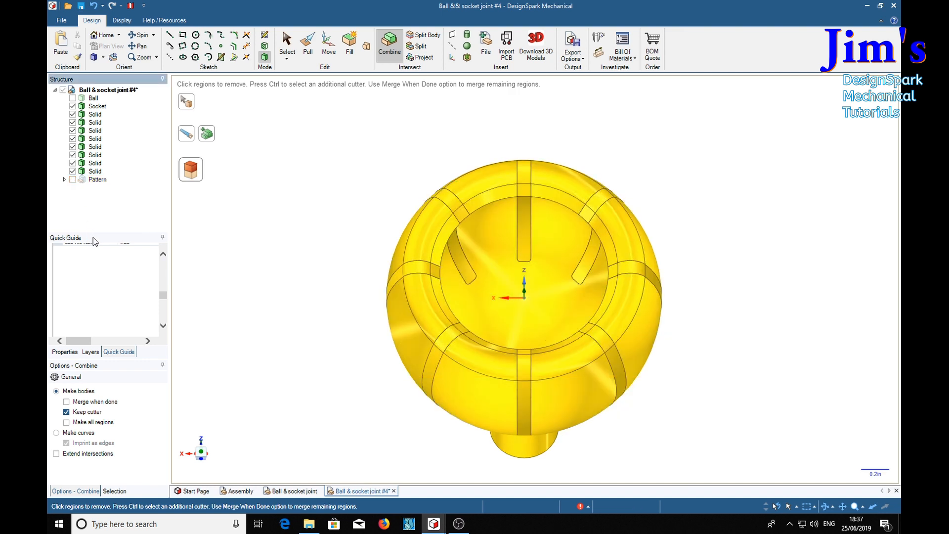
mouse_move(332, 298)
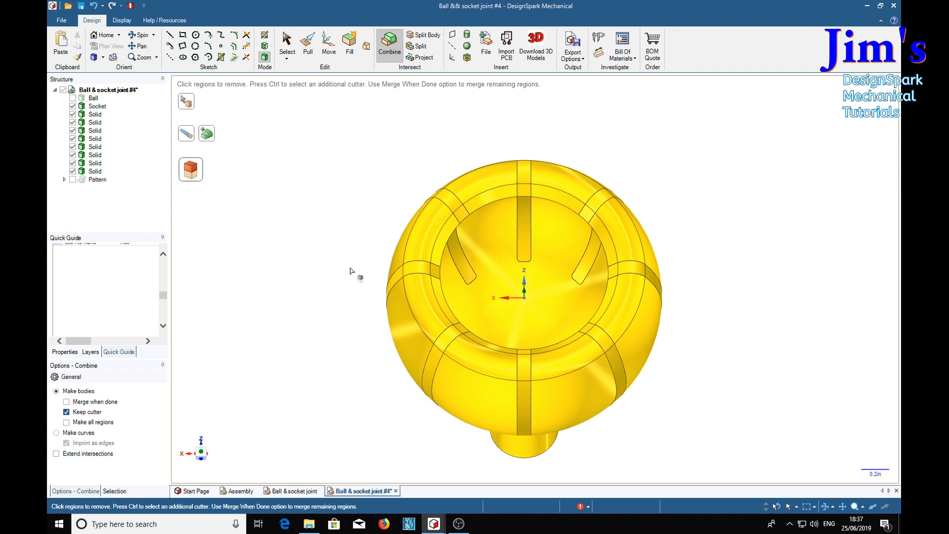
mouse_move(345, 236)
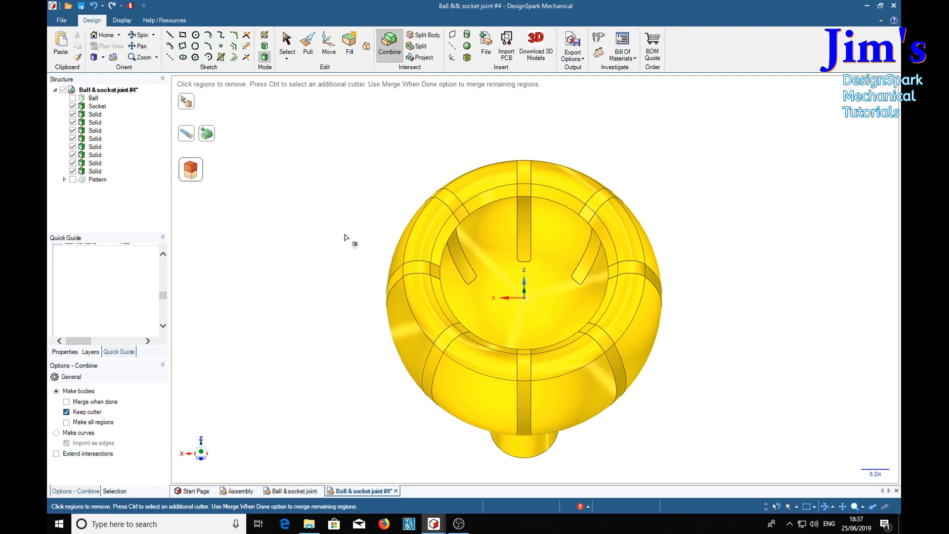
left_click(524, 206)
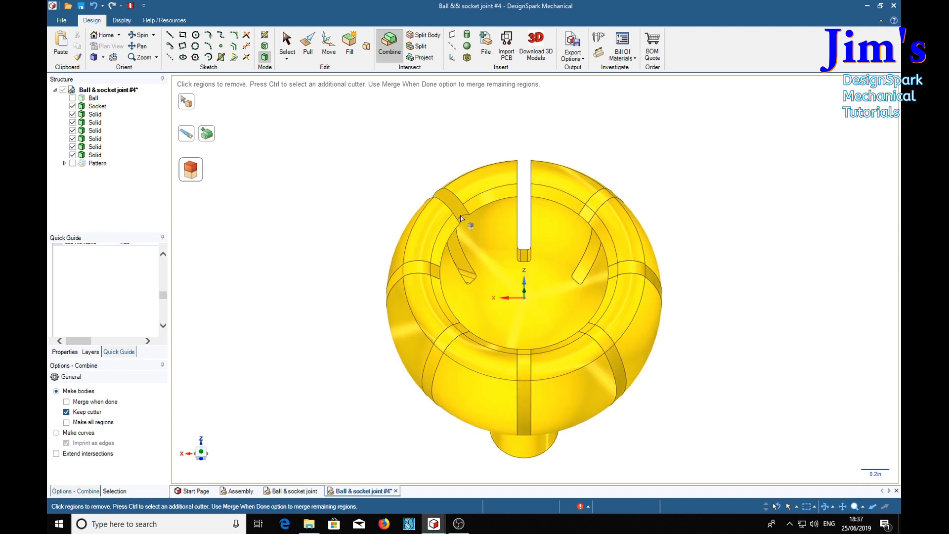
left_click(448, 338)
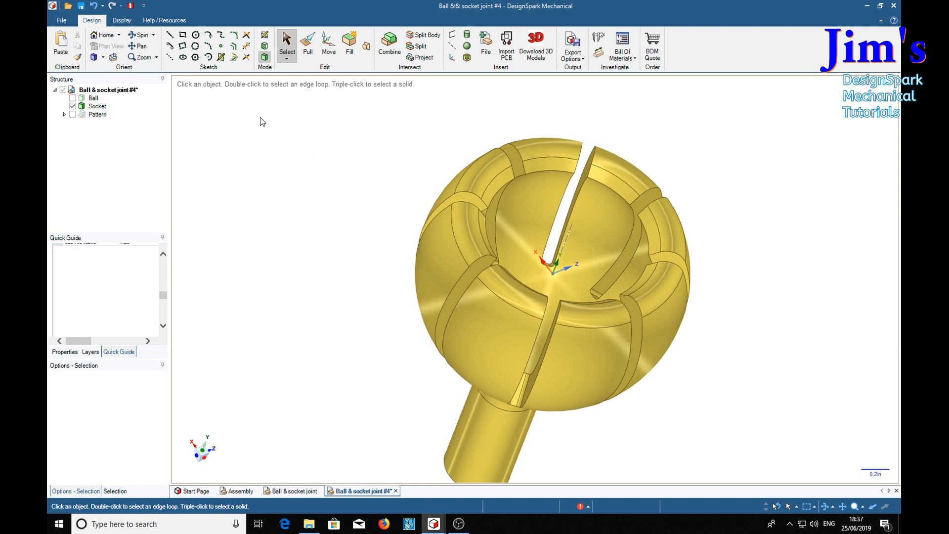
Tick Ball visible again and select the ball seated in the slotted socket.
left_click(97, 106)
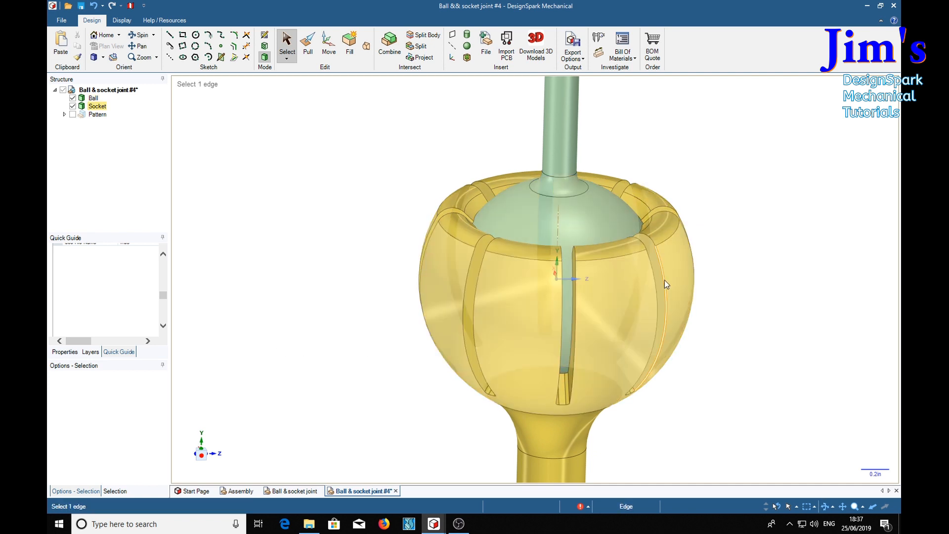
left_click(550, 220)
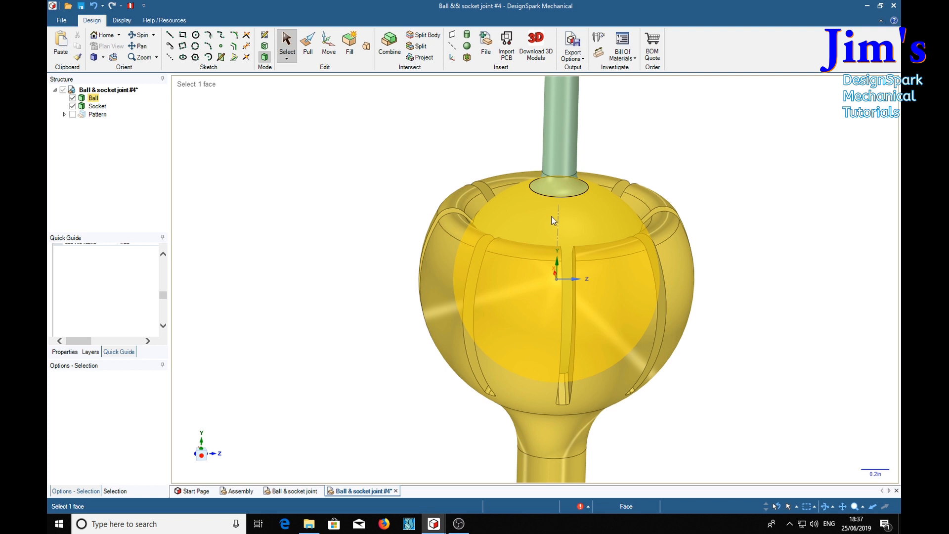